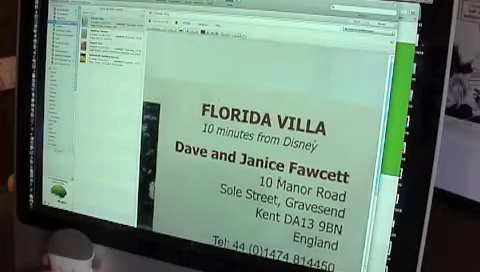
scroll("down", 3)
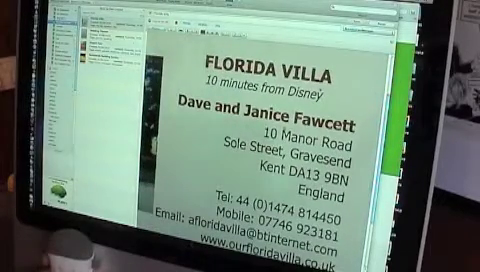